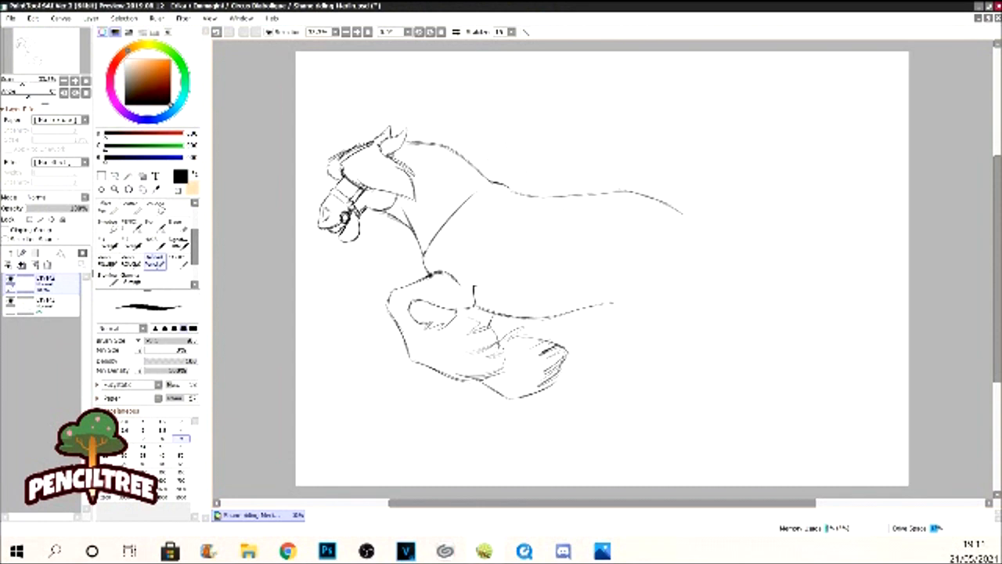
Step: Rough out the horse's body and legs and add loose lines for the rider
left_click_drag(610, 282, 665, 360)
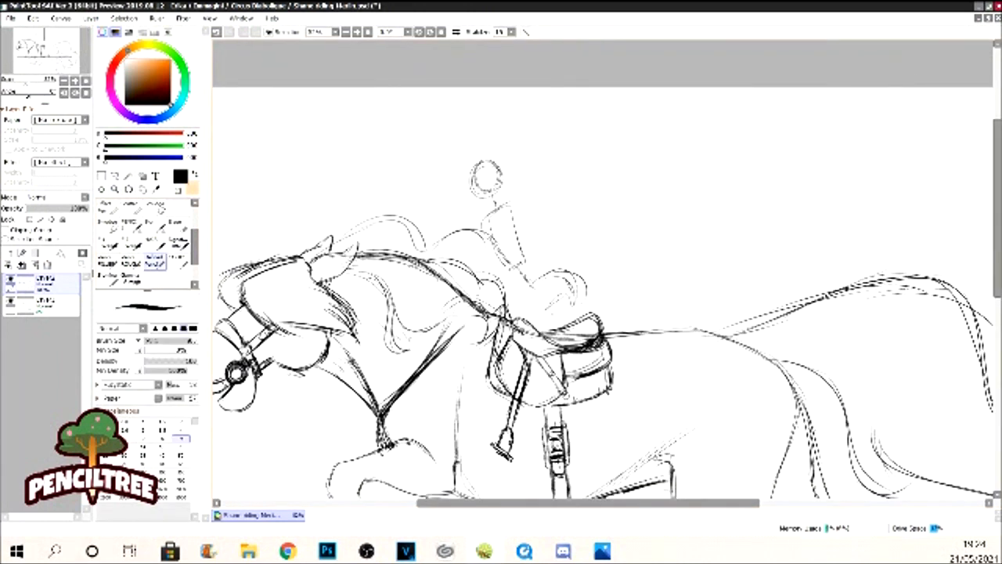
left_click_drag(486, 188, 501, 438)
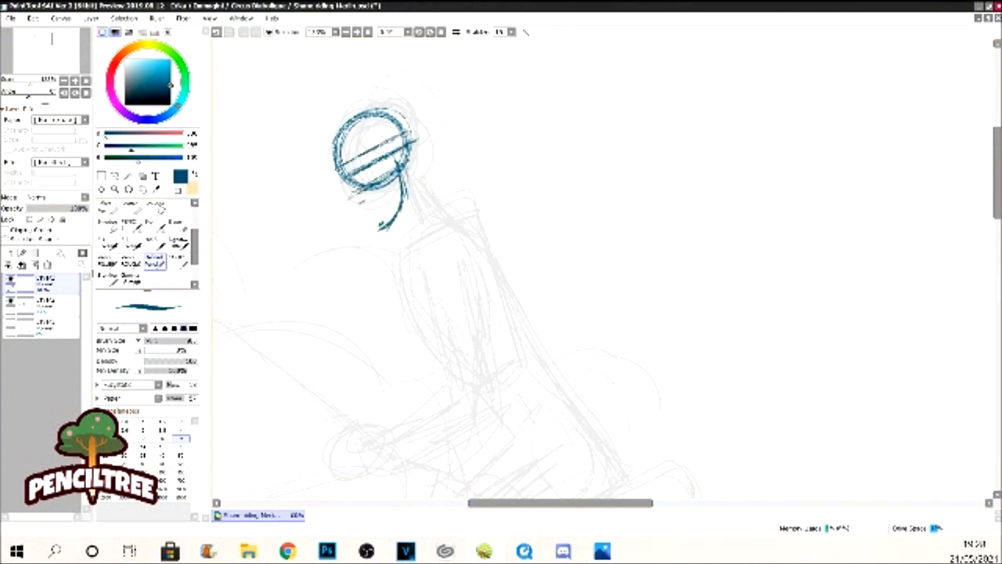
Step: Draw the rider's head outline and surrounding hair in blue
left_click_drag(352, 164, 336, 200)
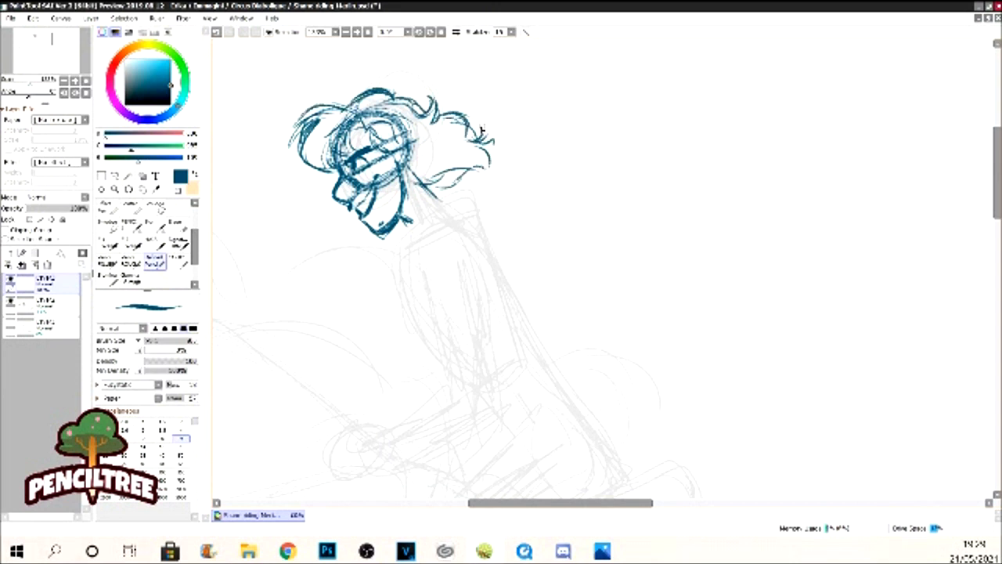
left_click_drag(407, 227, 508, 313)
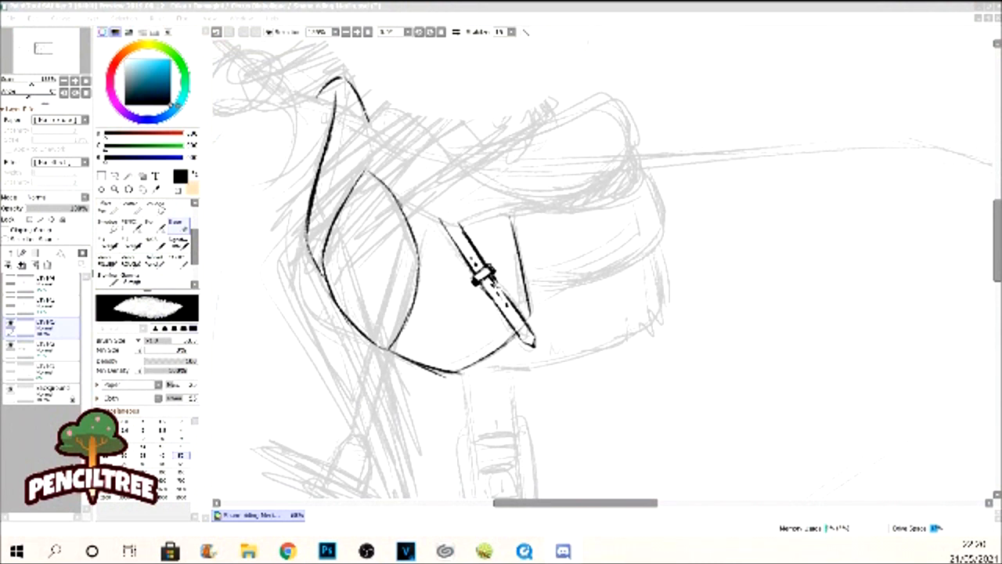
Step: Ink the saddle's outline in bold black and scroll down the canvas
left_click_drag(376, 117, 486, 184)
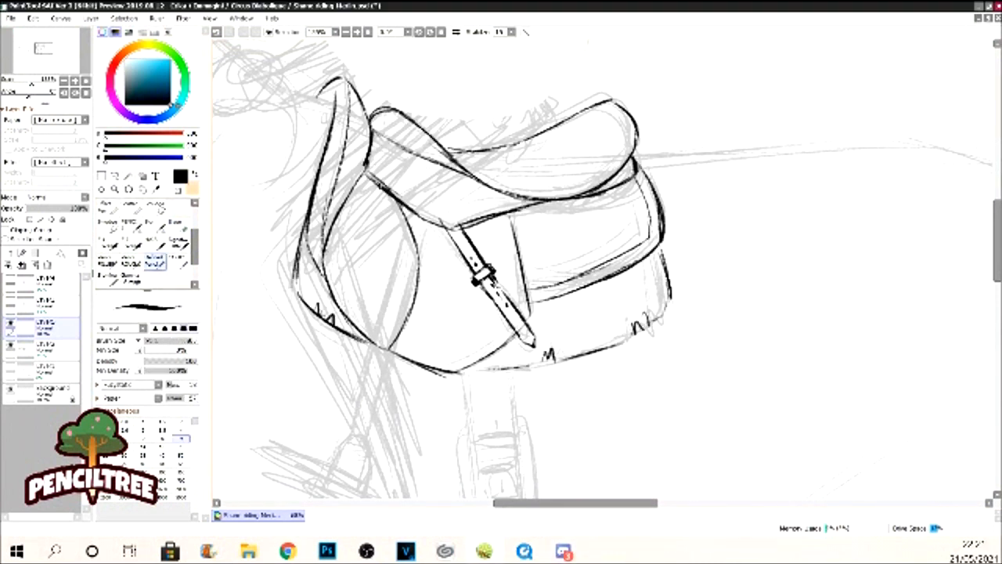
scroll("down", 3)
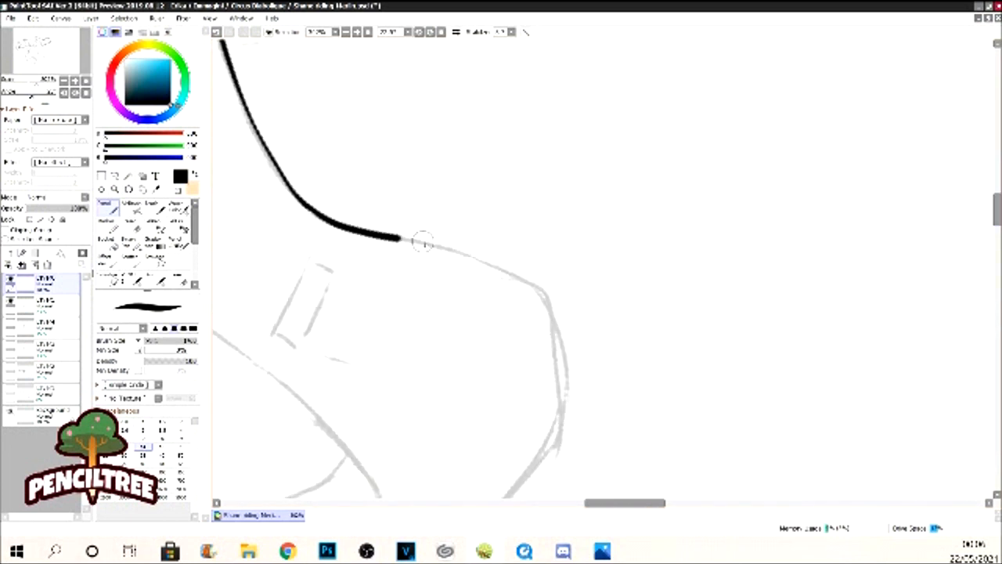
Step: Add another clean black stroke to complete the horse and rider lineart
left_click_drag(422, 242, 603, 446)
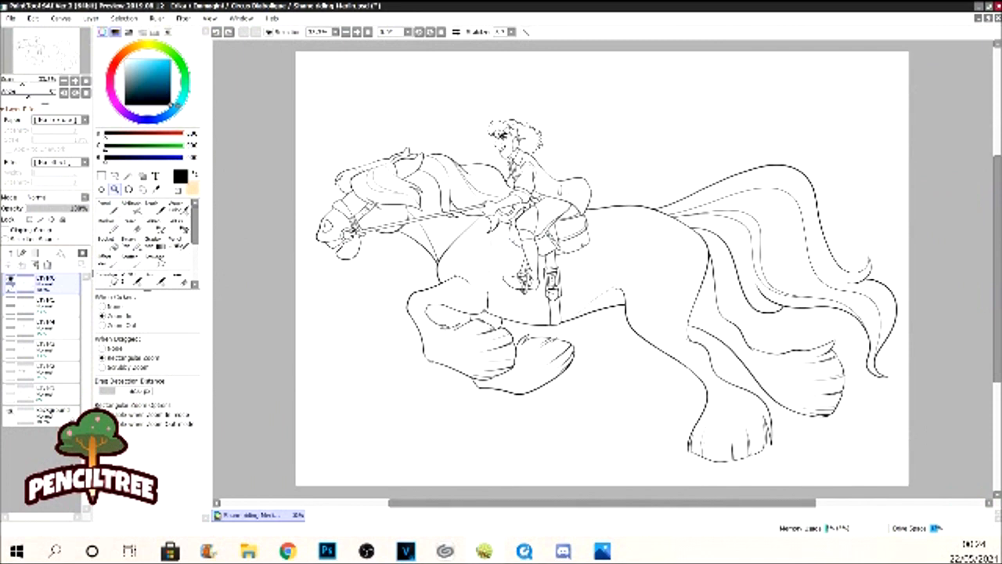
Step: Select a tool and add a short stroke on the rider figure
left_click(128, 175)
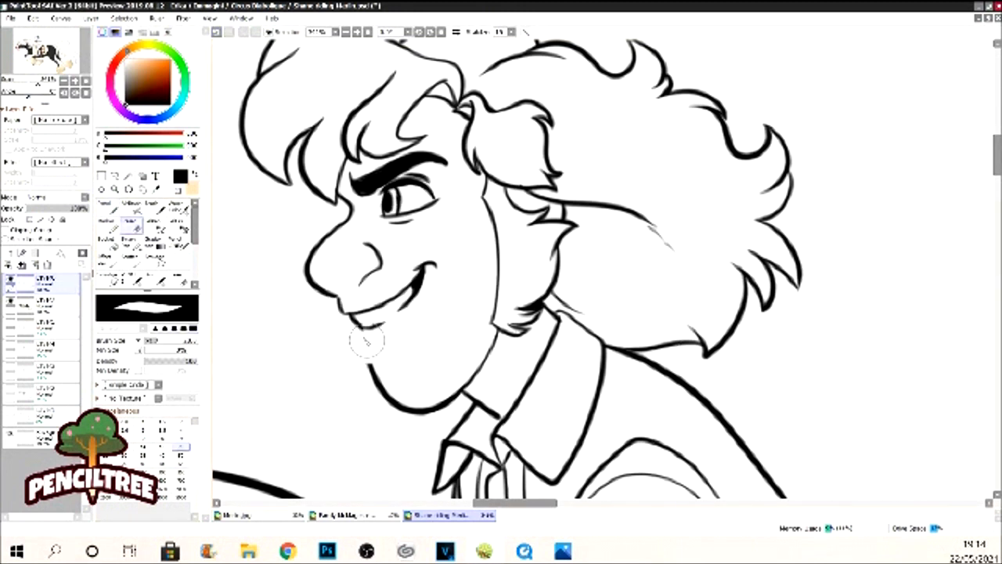
left_click_drag(368, 344, 399, 352)
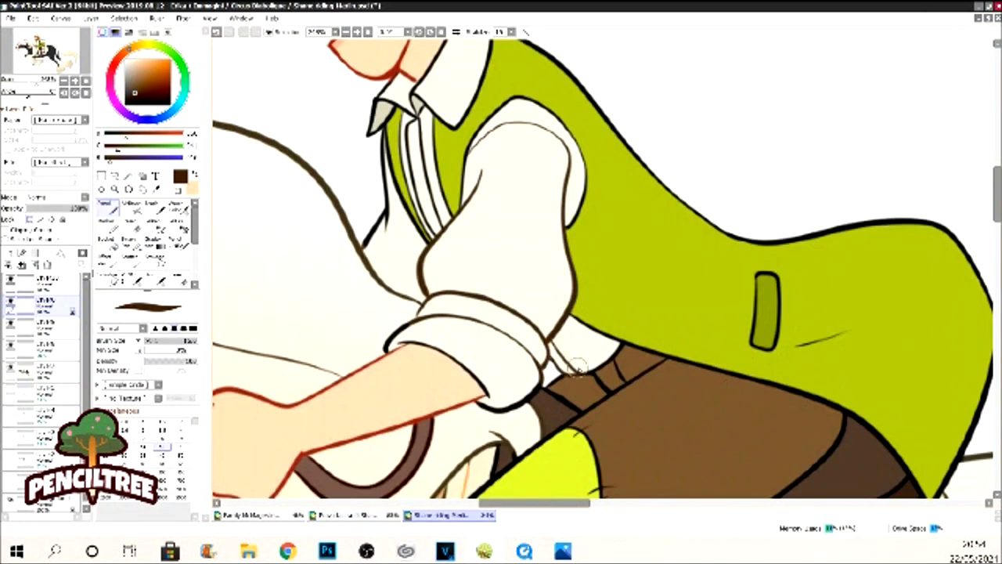
Step: Switch to the other open illustration showing legs in yellow shorts and black boots
left_click(250, 515)
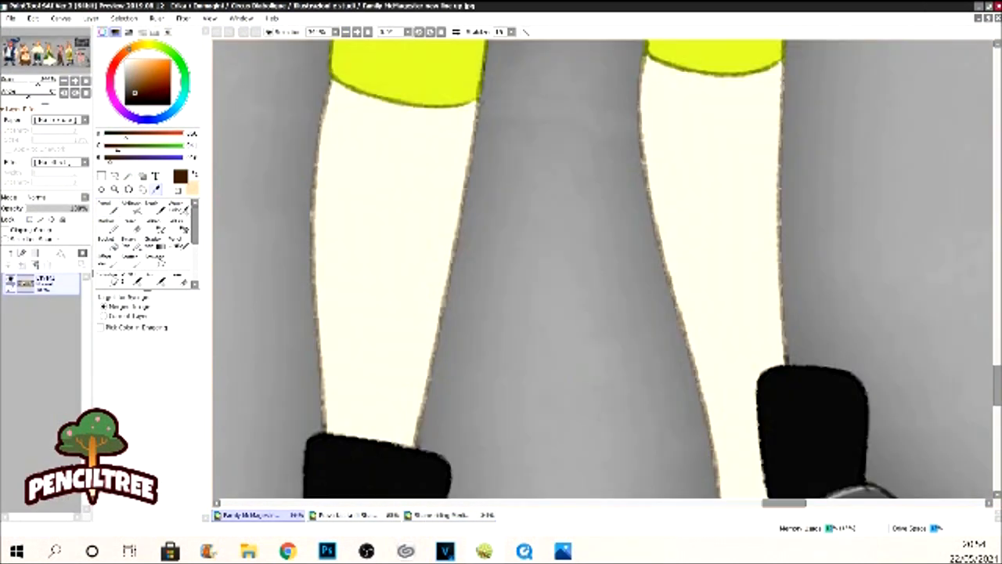